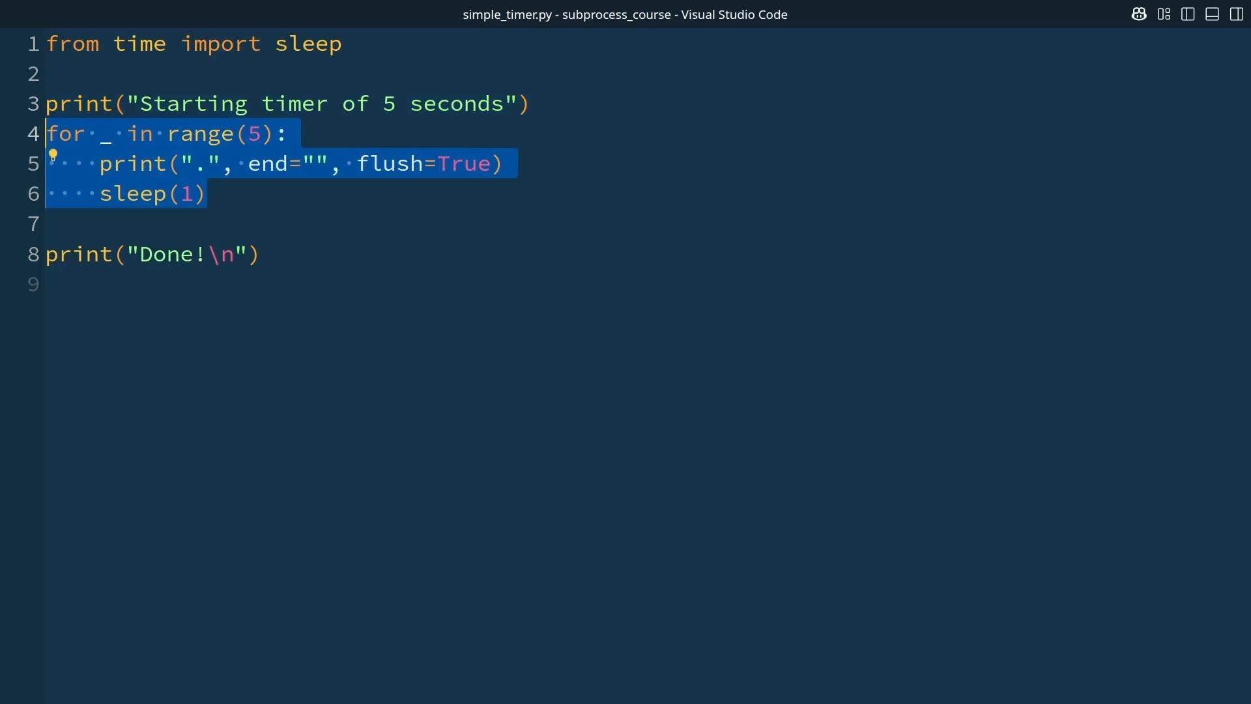
Step: Highlight the for loop and sleep(1) line in simple_timer.py, then move to the terminal
click(313, 163)
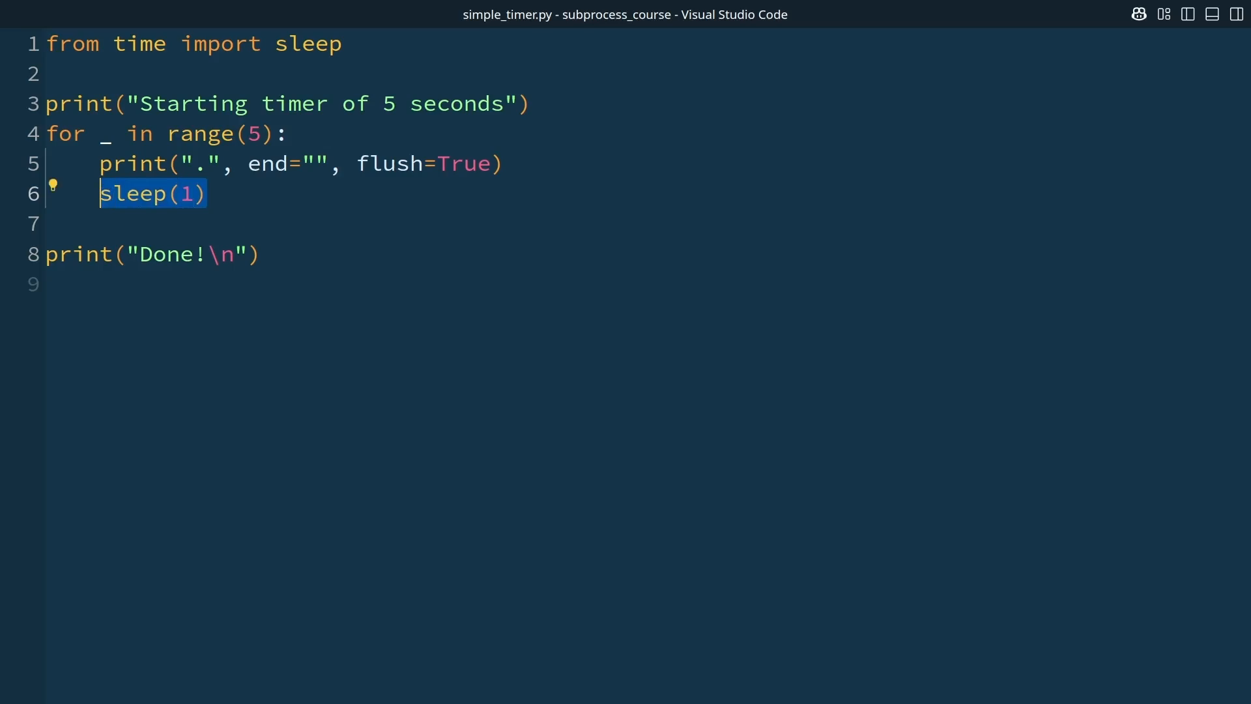
click(66, 133)
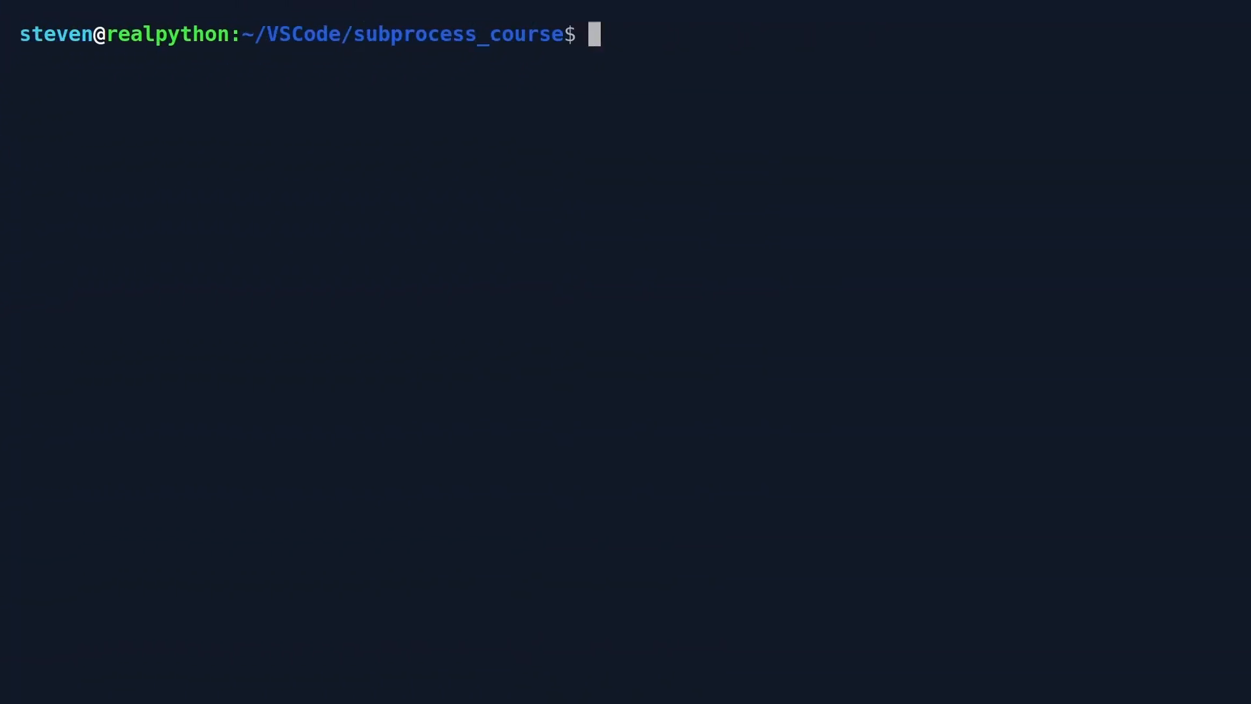
Step: Enter the command python simple_timer.py at the shell prompt, correcting python3 to python
text(py)
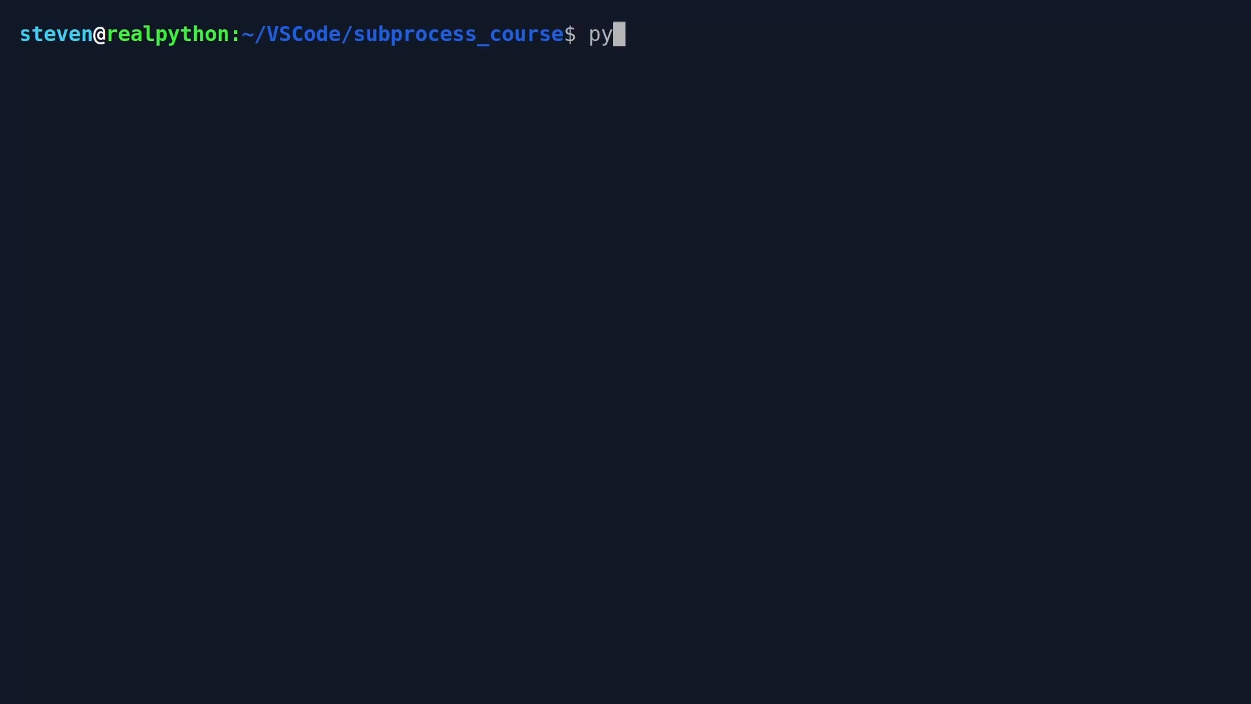
text(thon)
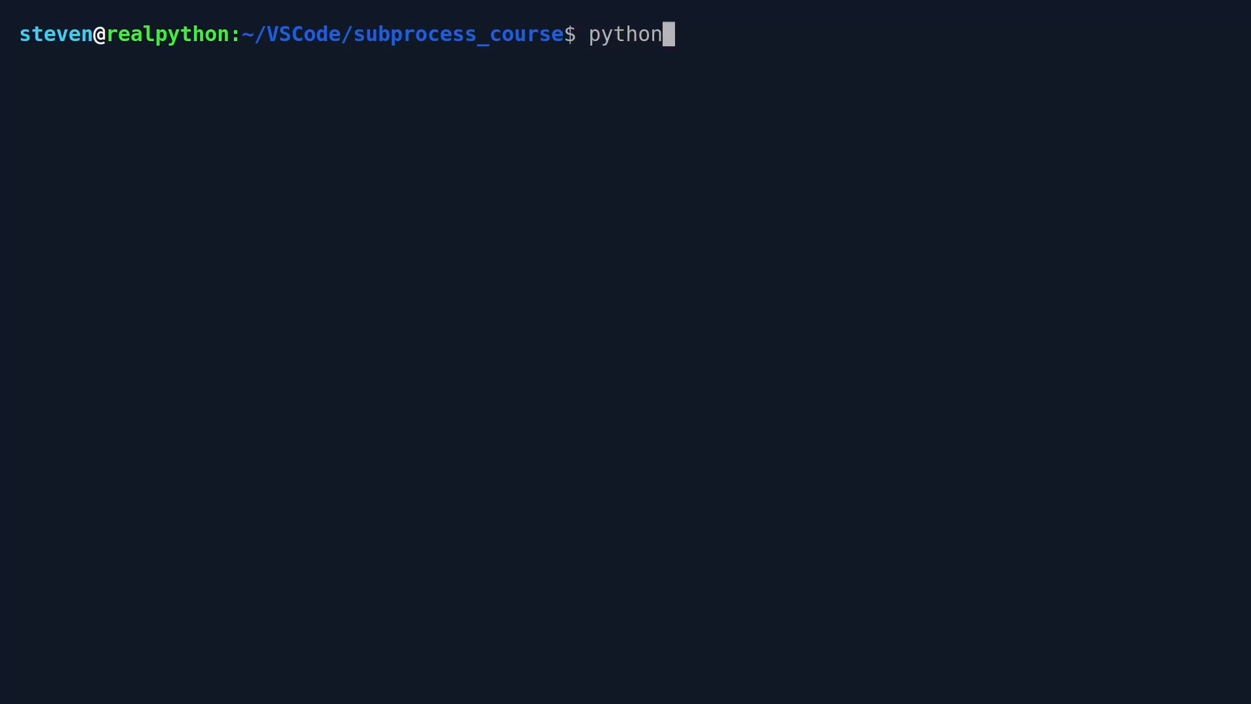
text(3)
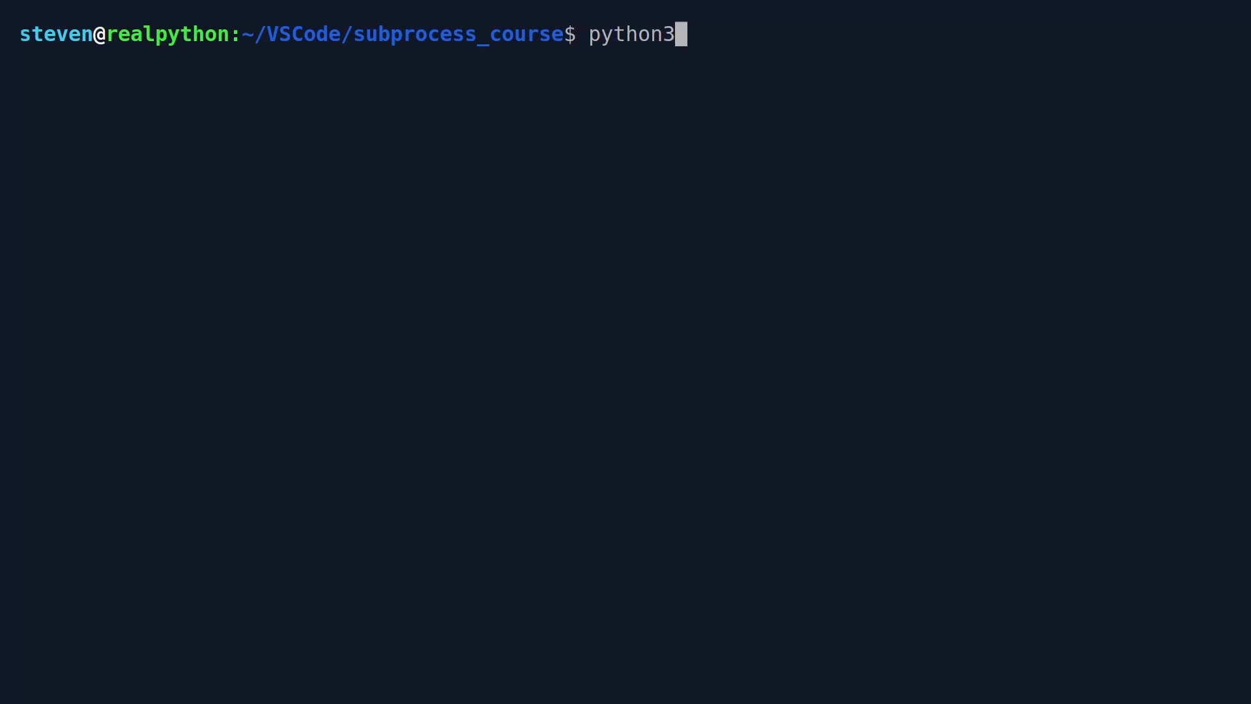
key(BackSpace)
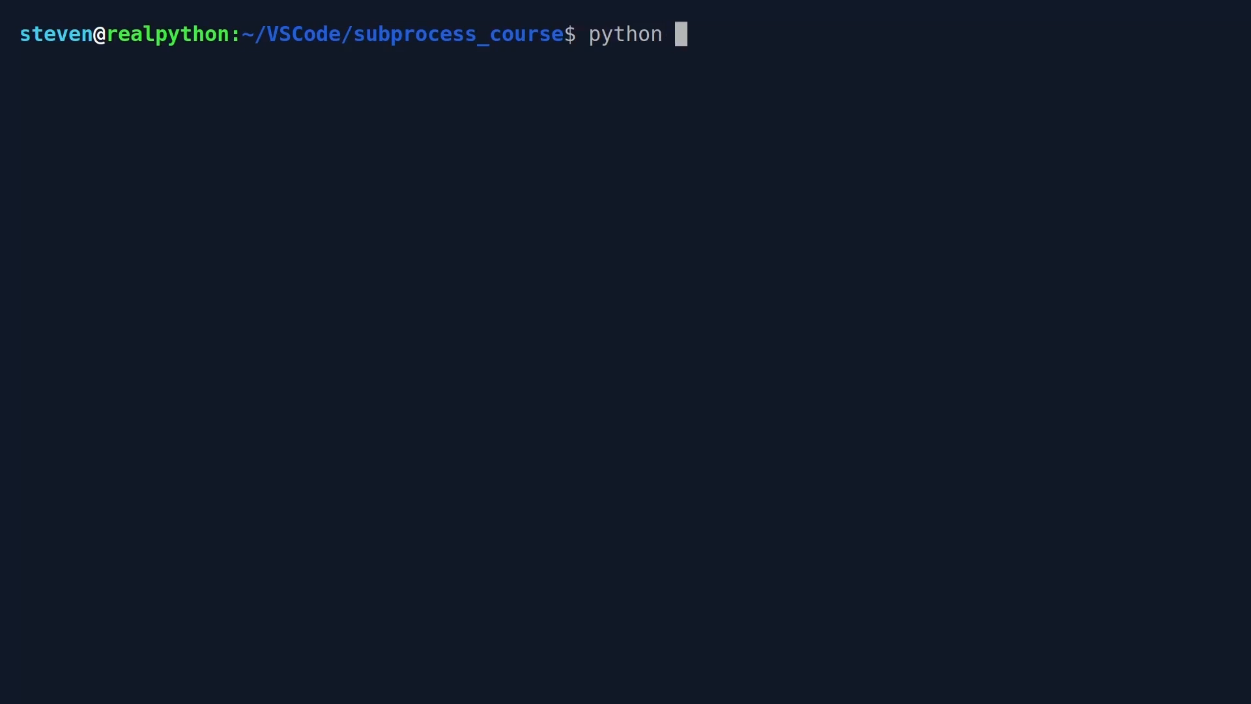
text(simple_)
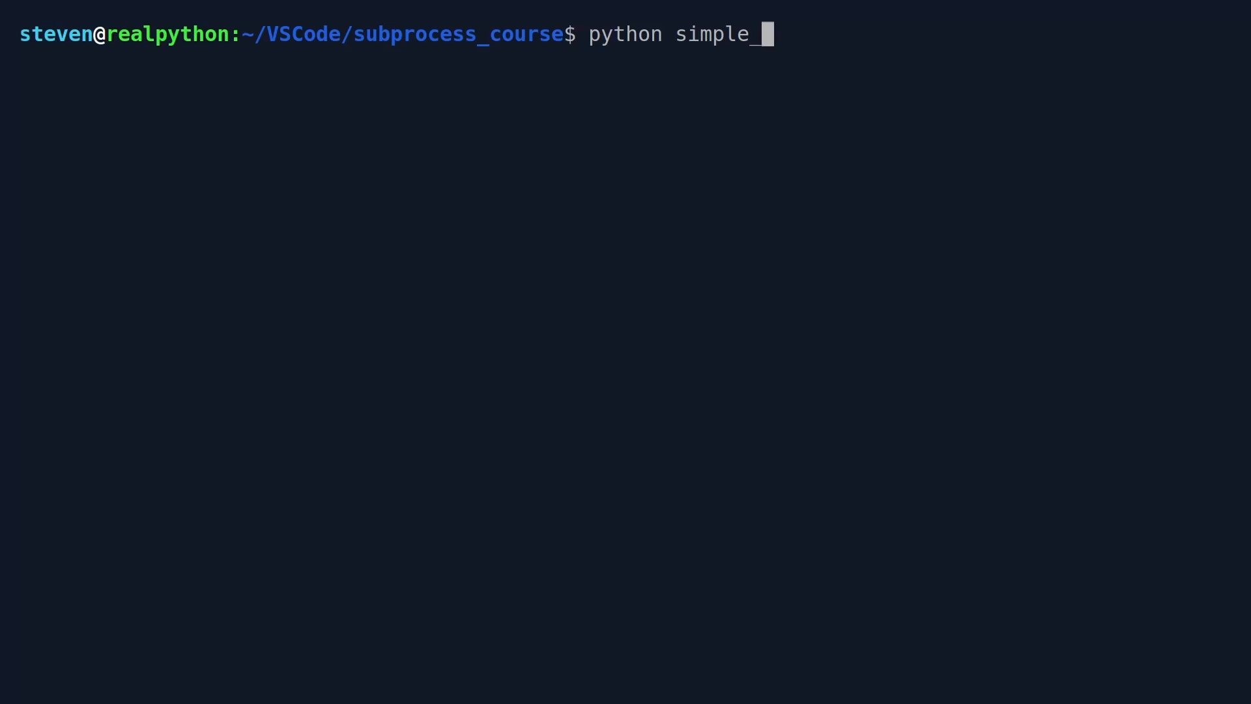
text(timer.p)
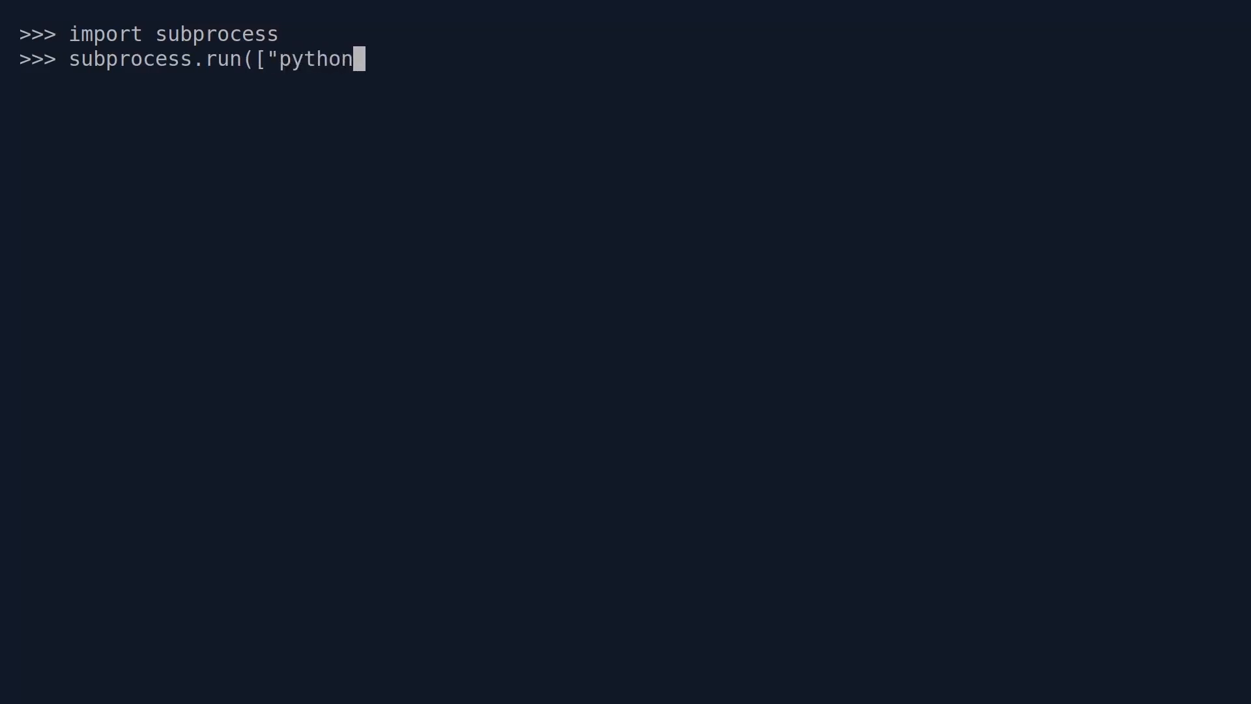
Step: Complete the call subprocess.run(["python", "simple_timer.py"]) in the REPL
text(")
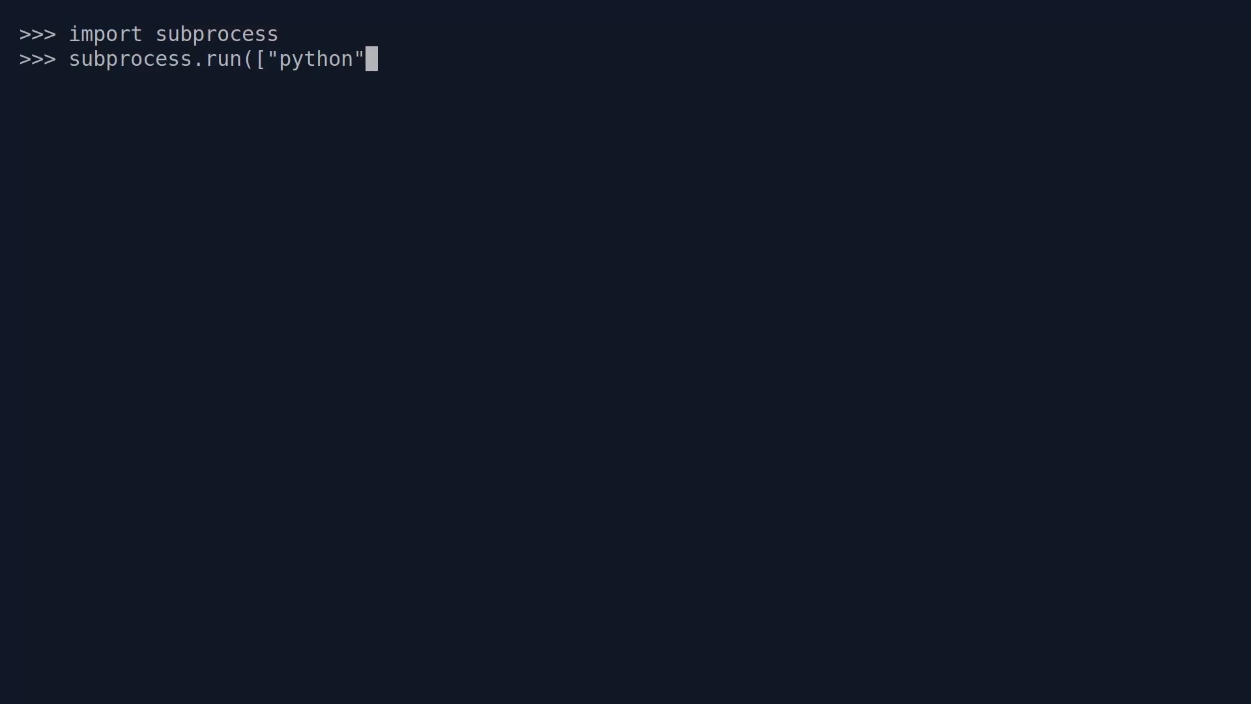
text(, "s)
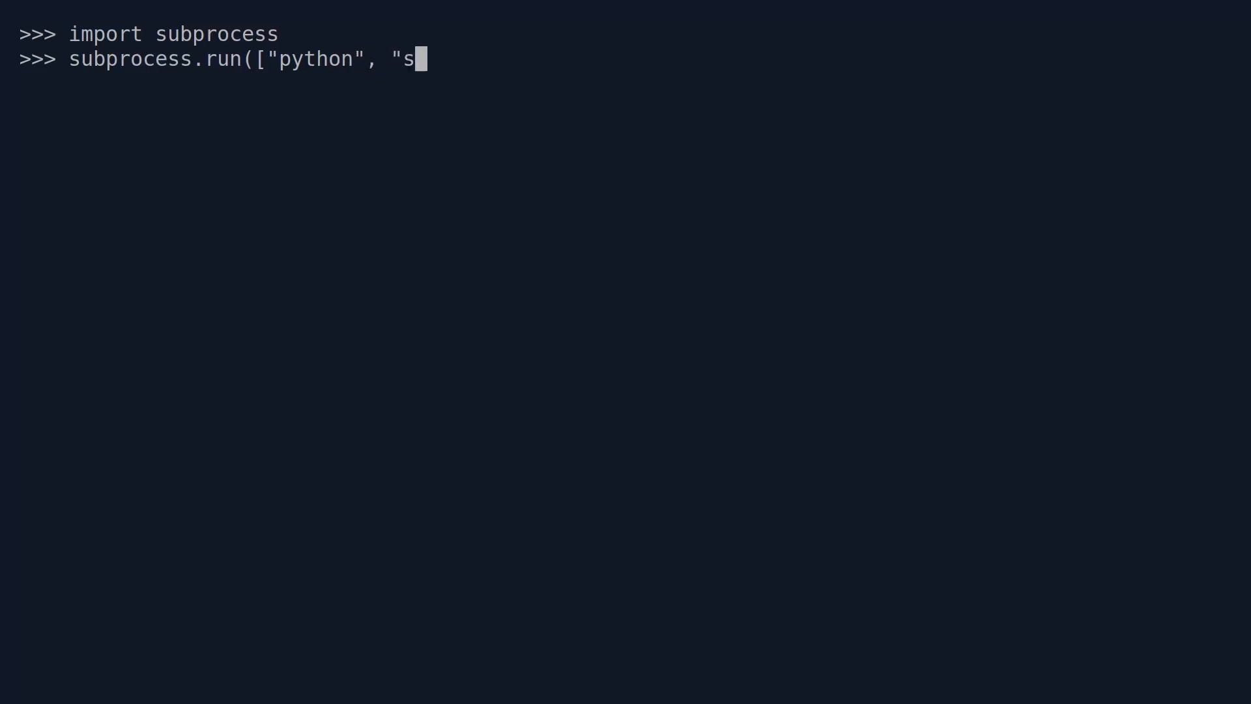
text(imple_ti)
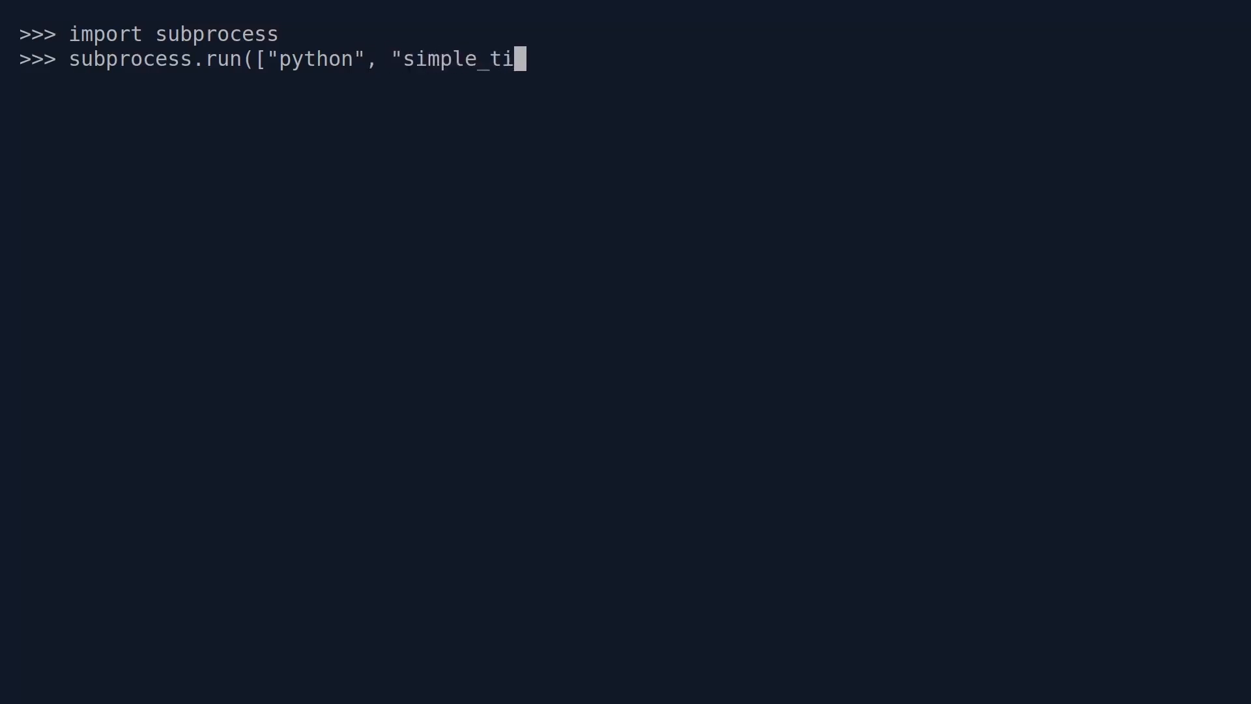
text(mer.py)
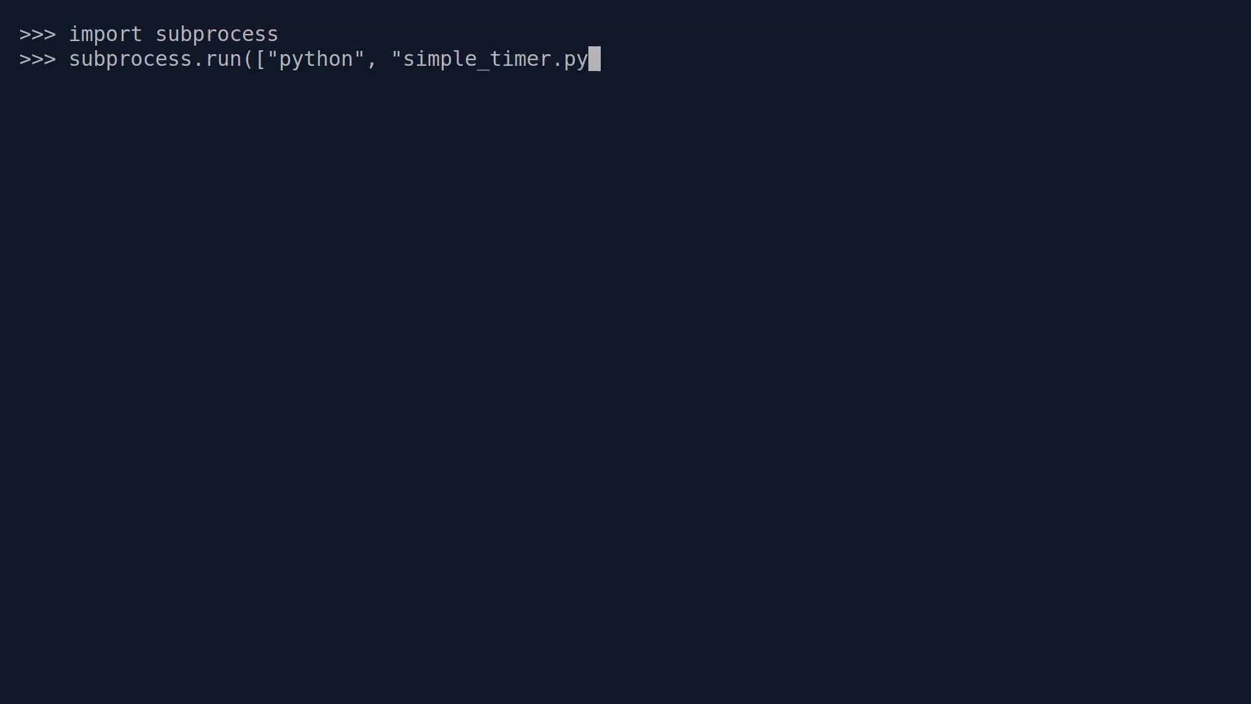
text(")
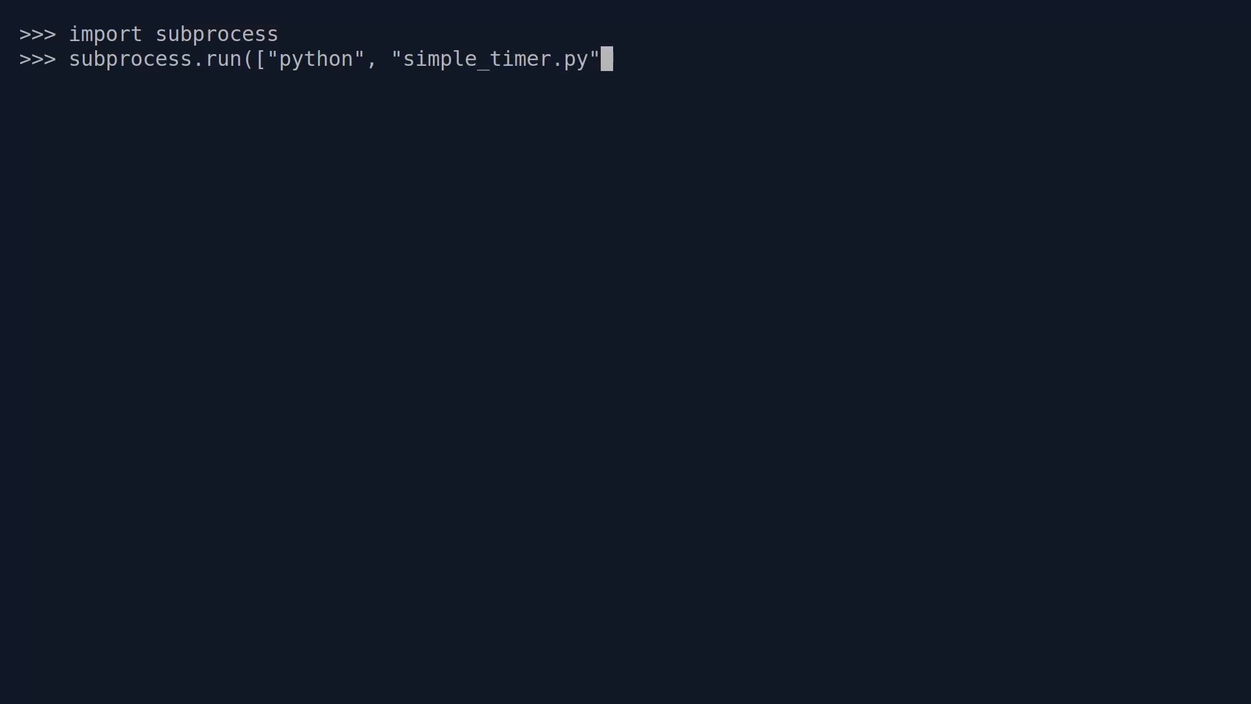
text(]))
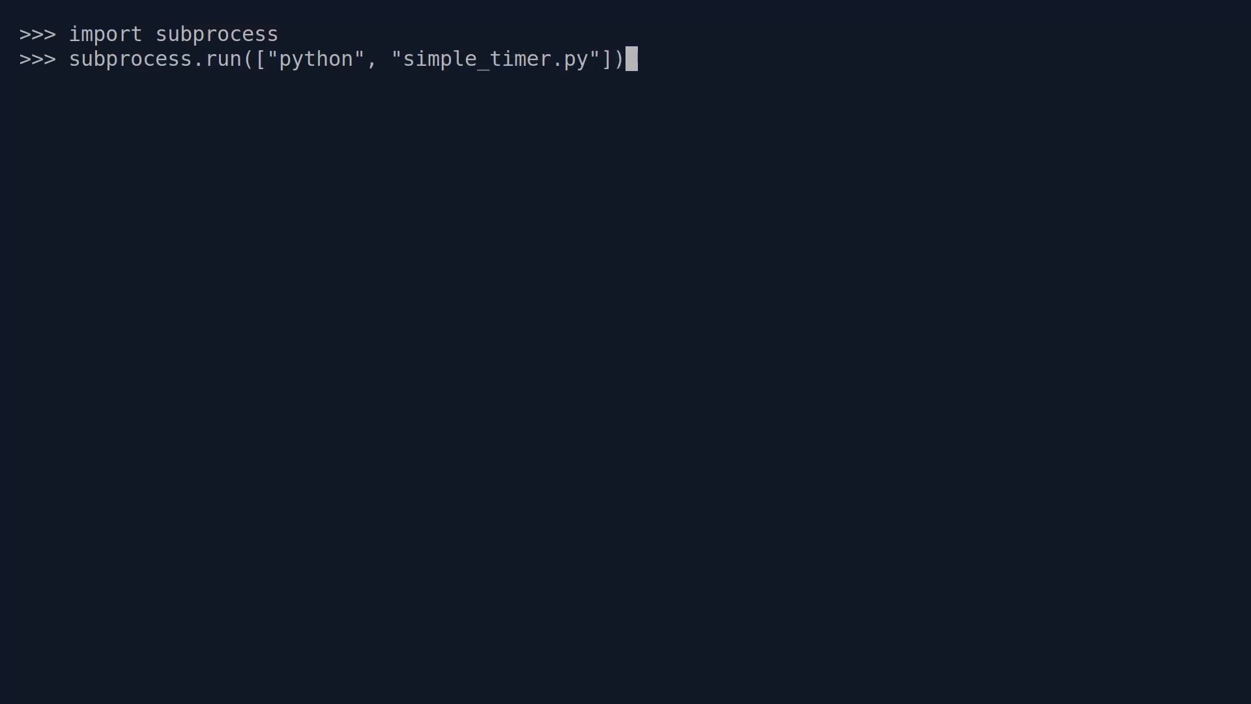